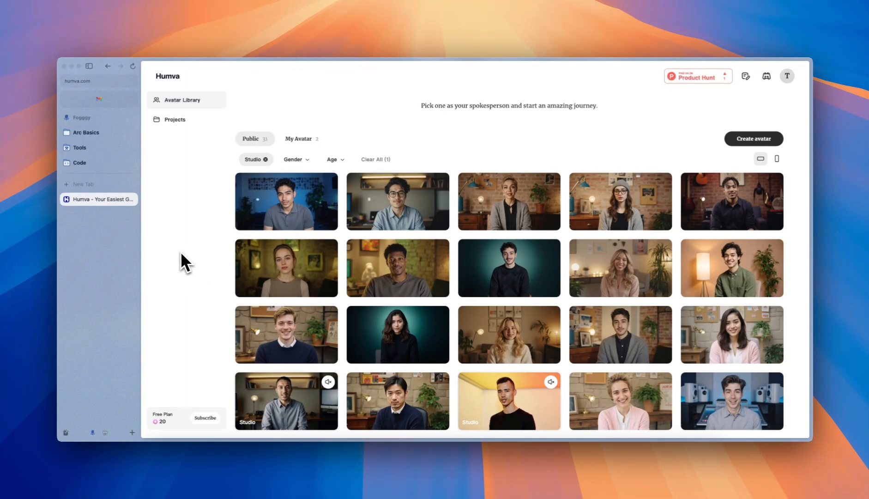
- Scroll the public avatar library while the avatars reload without the Studio filter
{"action": "scroll", "scroll_direction": "down", "scroll_amount": 3}
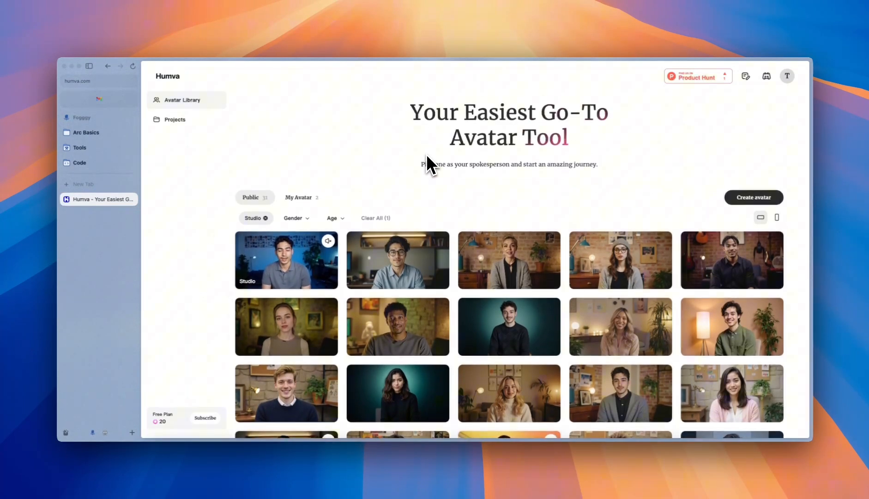
{"action": "mouse_move", "coordinate": [440, 195]}
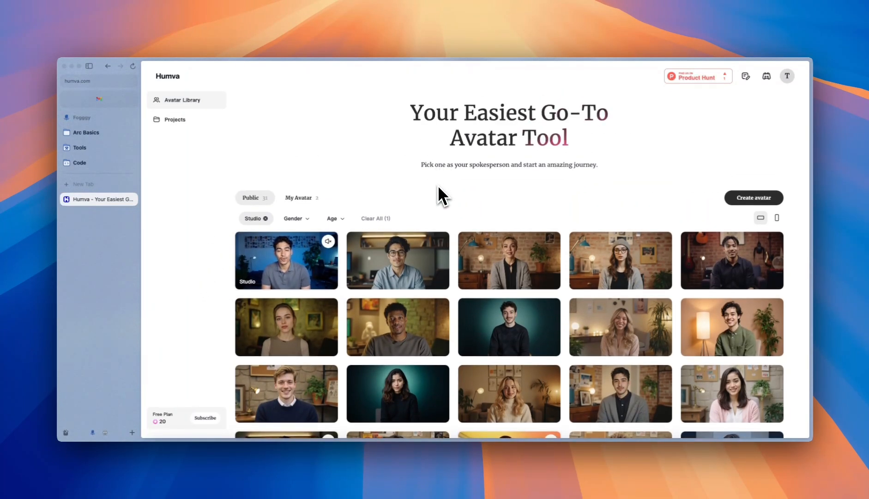
{"action": "mouse_move", "coordinate": [473, 216]}
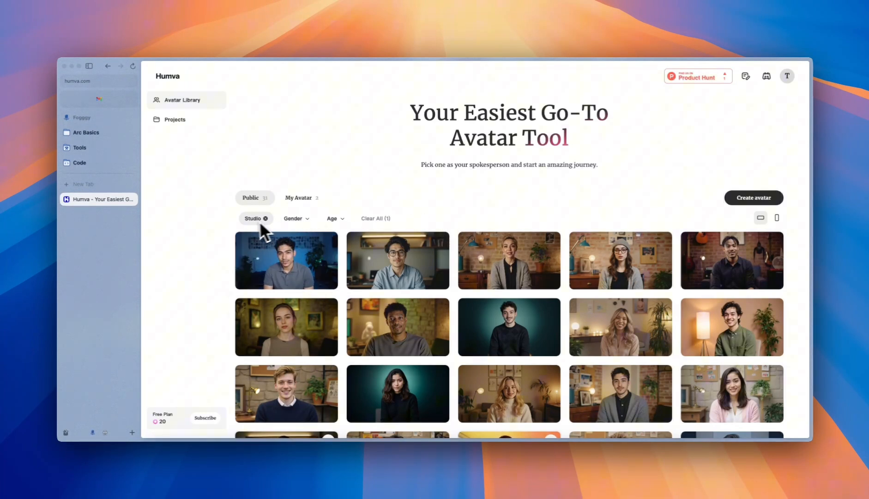
{"action": "mouse_move", "coordinate": [294, 230]}
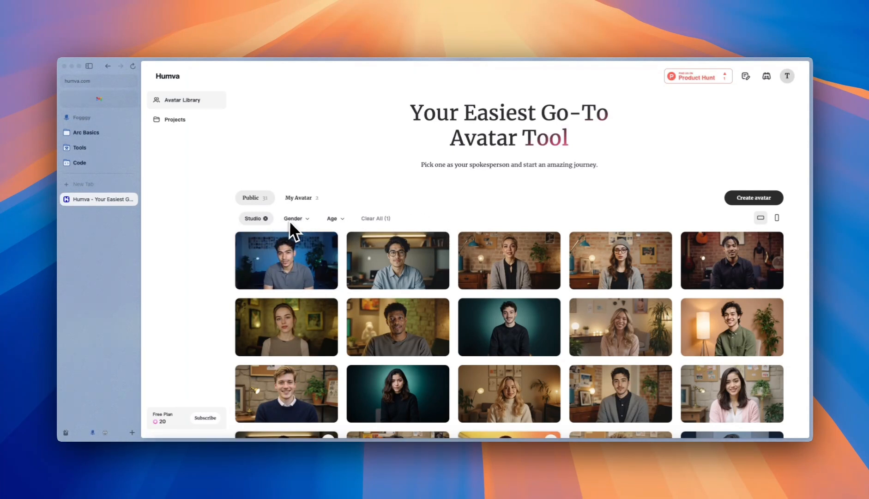
{"action": "mouse_move", "coordinate": [301, 233]}
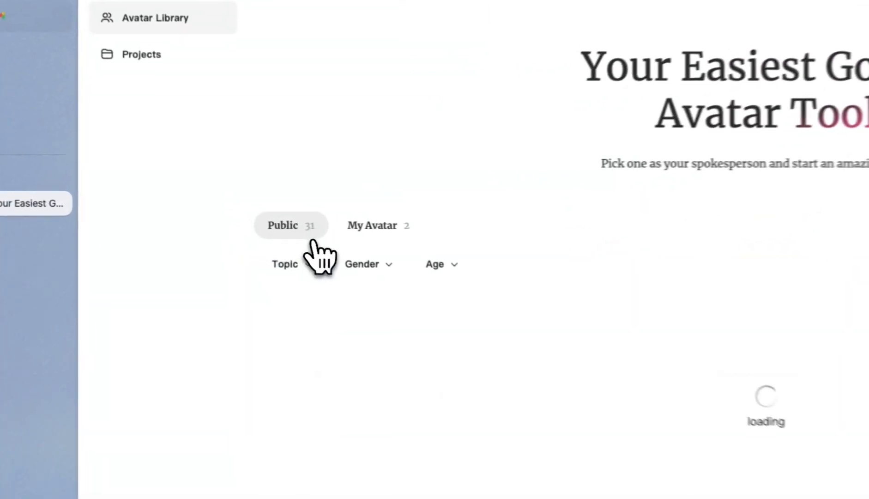
- Filter the public avatar library to the Studio topic, listing 31 avatars
{"action": "left_click", "coordinate": [290, 264]}
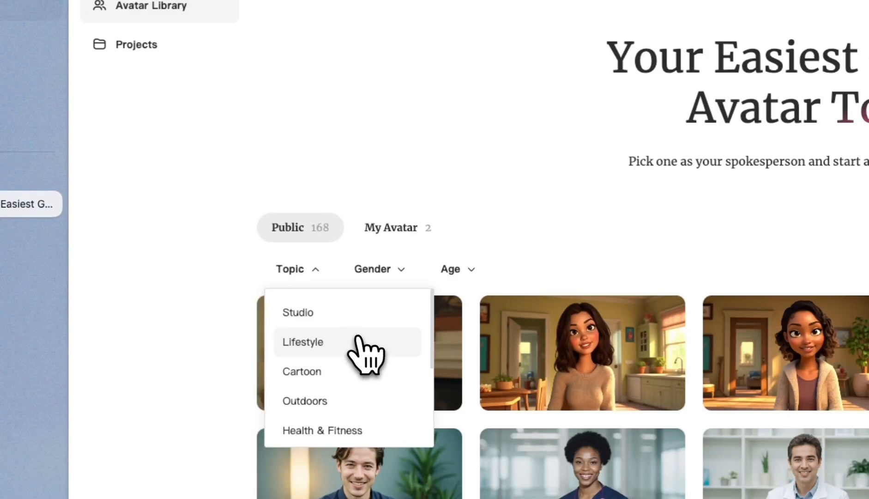
{"action": "left_click", "coordinate": [298, 312]}
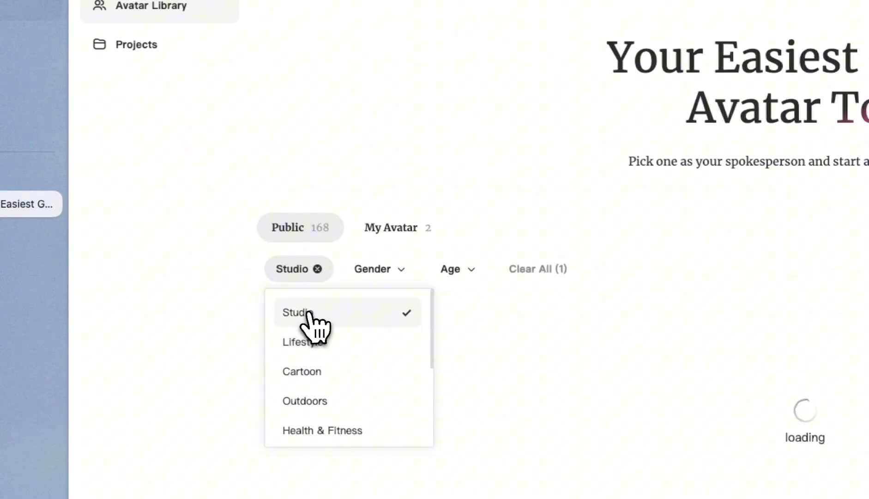
{"action": "left_click", "coordinate": [297, 312]}
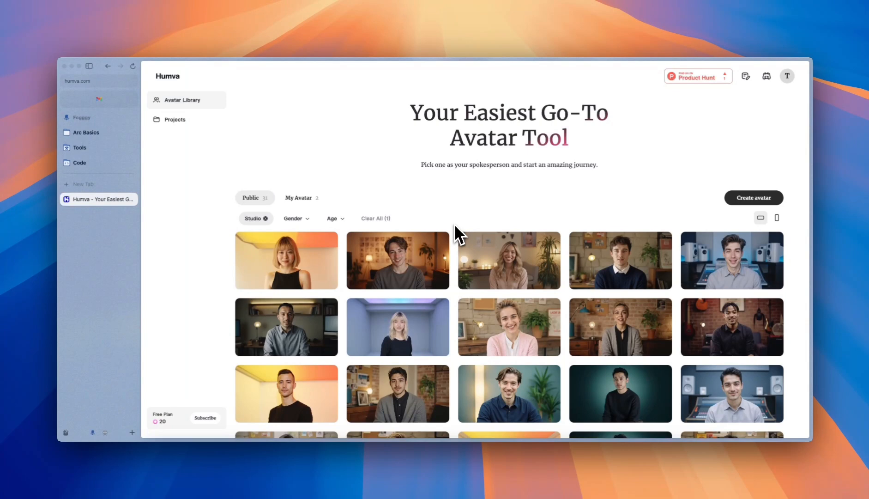
- Choose the studio avatar of the man in the blue-lit room to edit
{"action": "scroll", "scroll_direction": "down", "scroll_amount": 3}
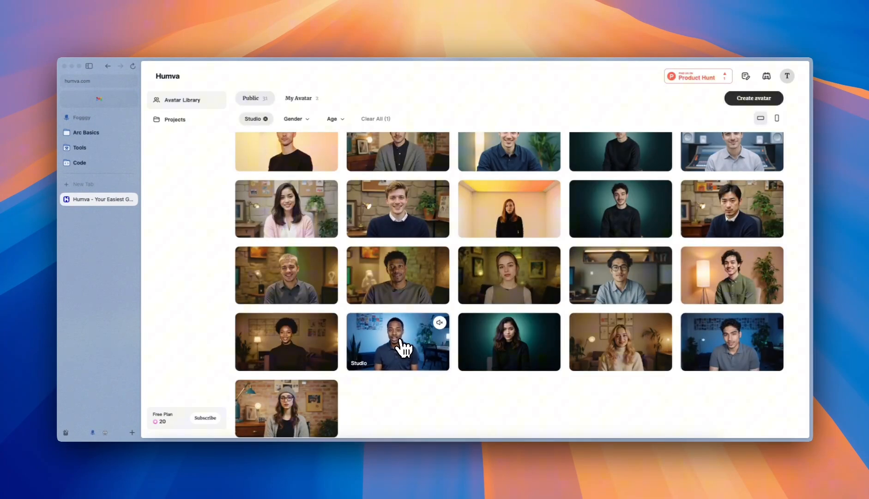
{"action": "left_click", "coordinate": [397, 342]}
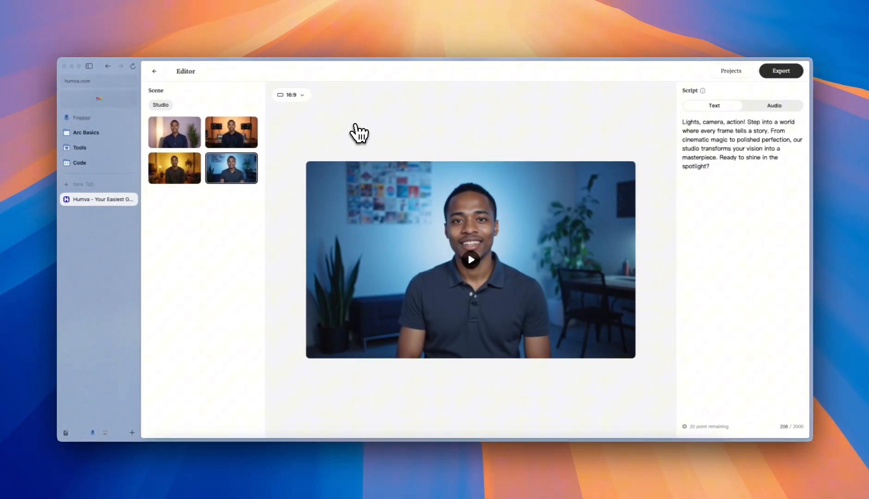
{"action": "mouse_move", "coordinate": [320, 143]}
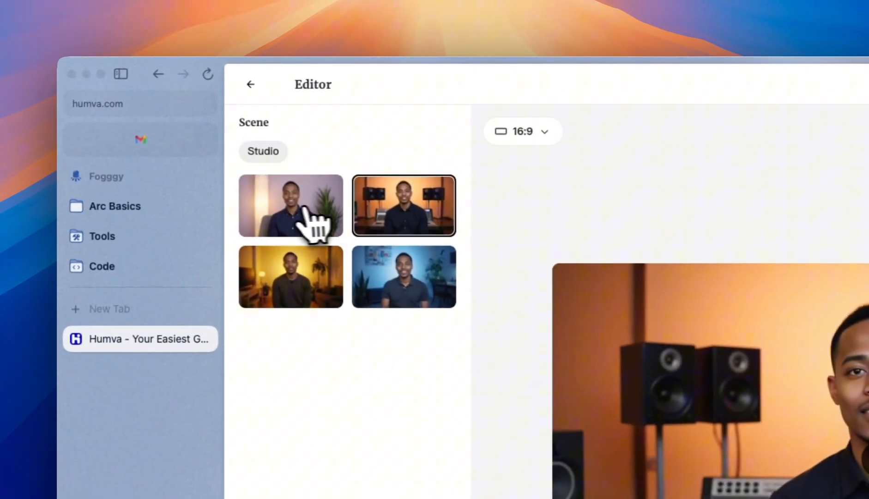
- Switch the avatar's scene to the orange-lit studio with speakers and mixing desk
{"action": "left_click", "coordinate": [404, 277]}
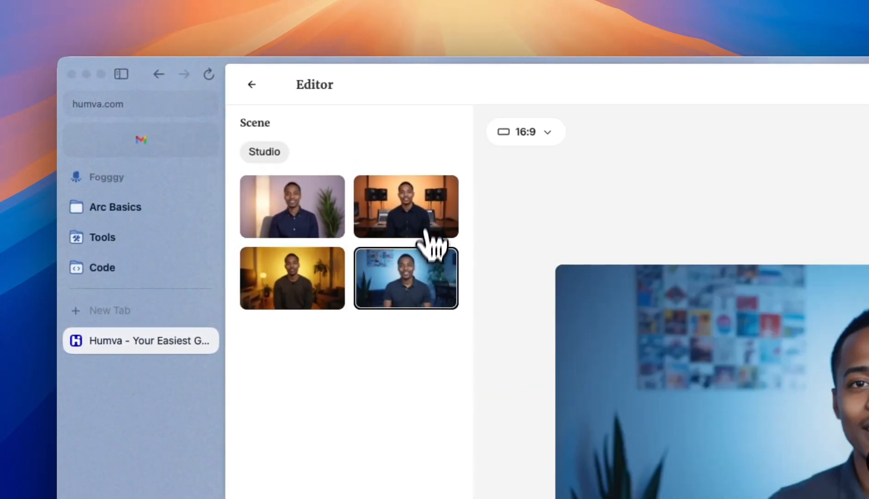
{"action": "left_click", "coordinate": [405, 206]}
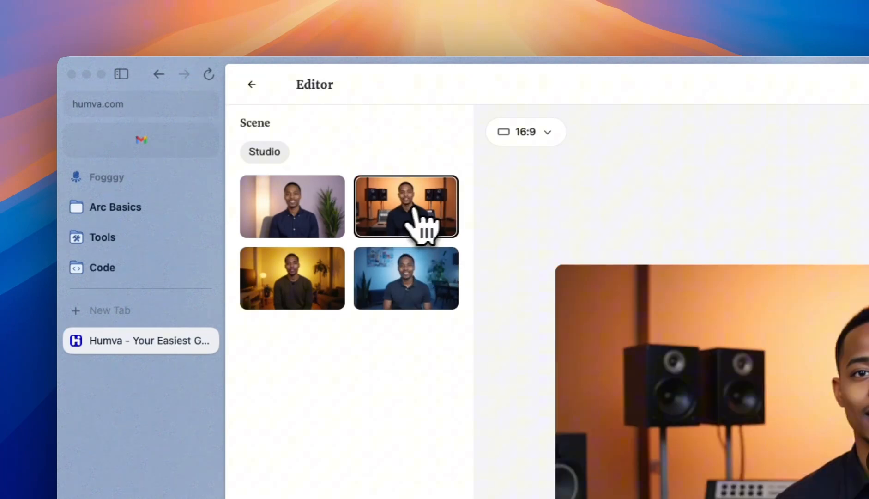
{"action": "mouse_move", "coordinate": [568, 227]}
{"action": "type", "text": "Hello Pro"}
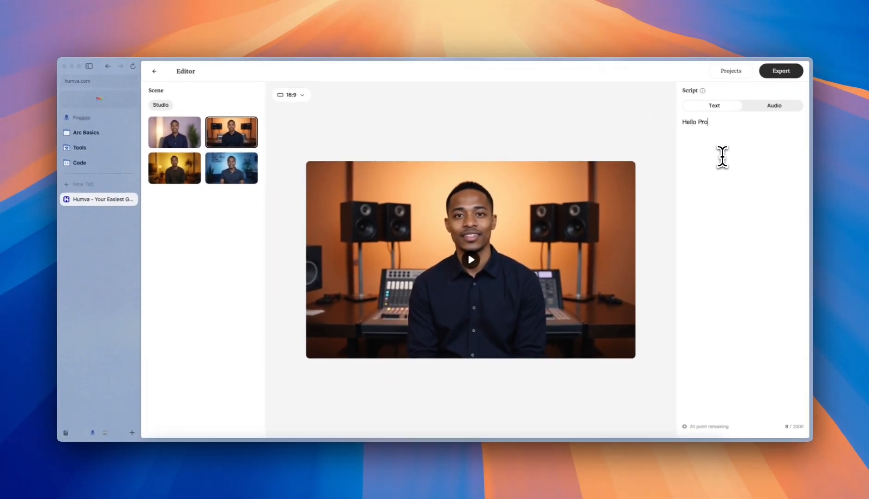
- Replace the default script with "Hello Product Hunt!"
{"action": "type", "text": "duct Hunt!"}
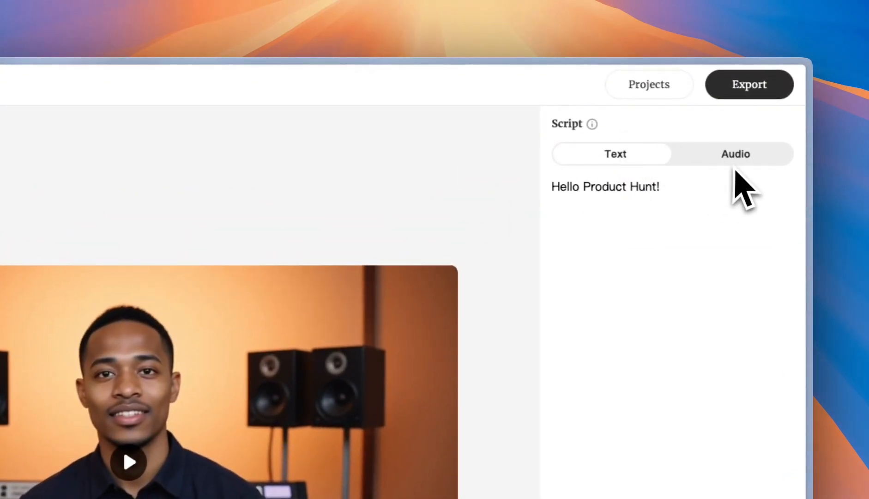
{"action": "left_click", "coordinate": [735, 154]}
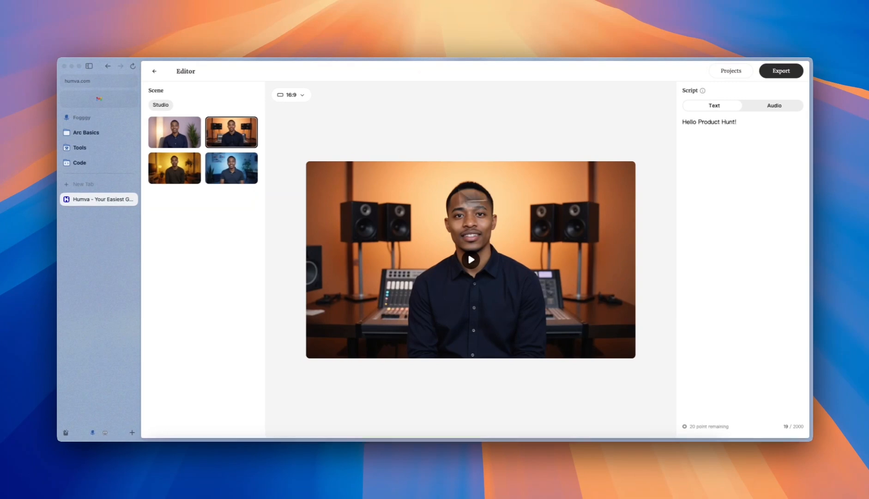
{"action": "mouse_move", "coordinate": [668, 179]}
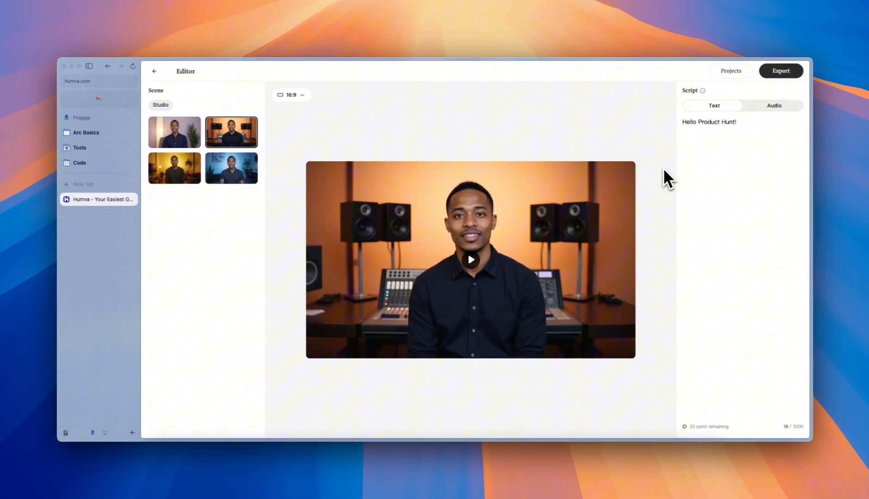
{"action": "mouse_move", "coordinate": [296, 195]}
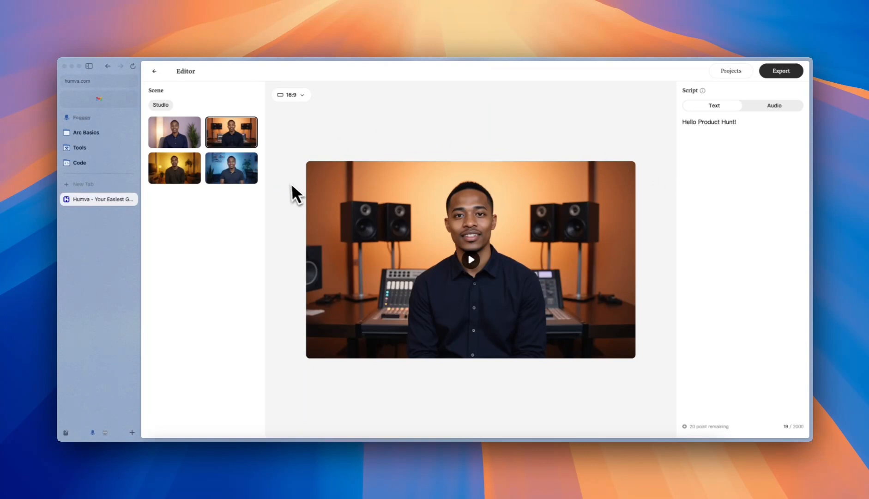
{"action": "mouse_move", "coordinate": [260, 214]}
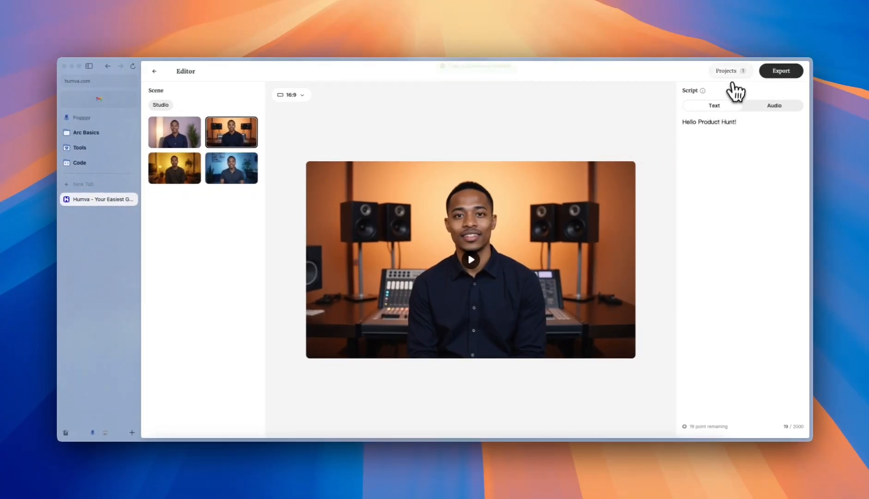
- View the newly exported avatar video in Projects
{"action": "left_click", "coordinate": [726, 71]}
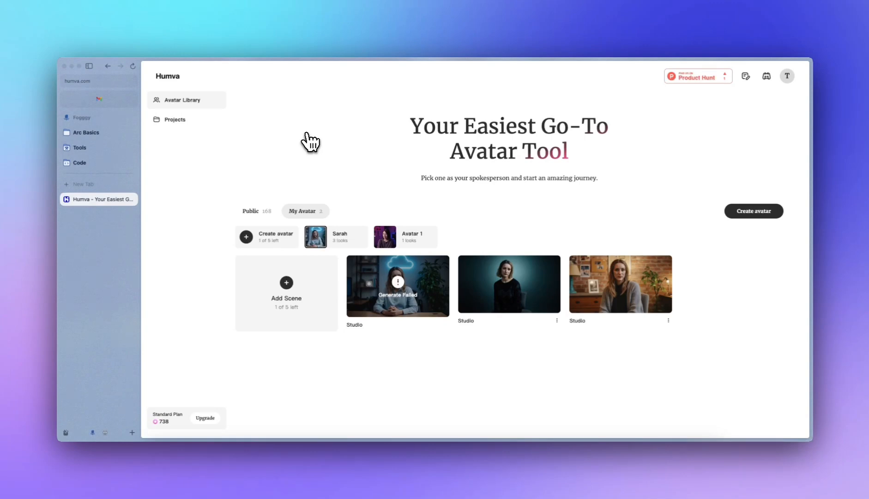
{"action": "mouse_move", "coordinate": [324, 130]}
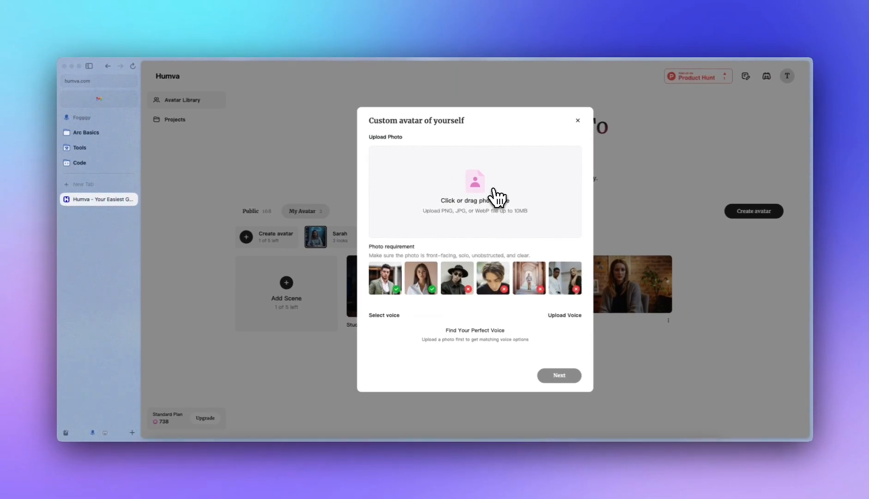
- Upload the red-haired woman's portrait from Downloads as the custom avatar photo
{"action": "left_click", "coordinate": [475, 190]}
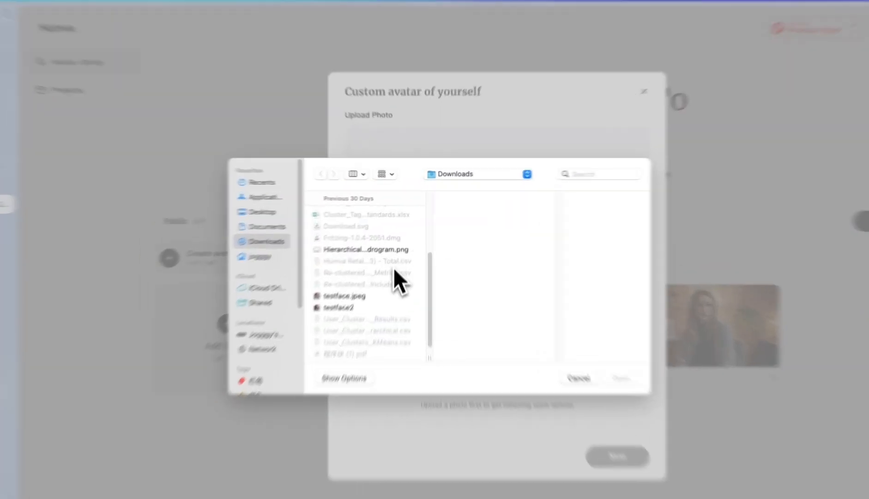
{"action": "double_click", "coordinate": [343, 295]}
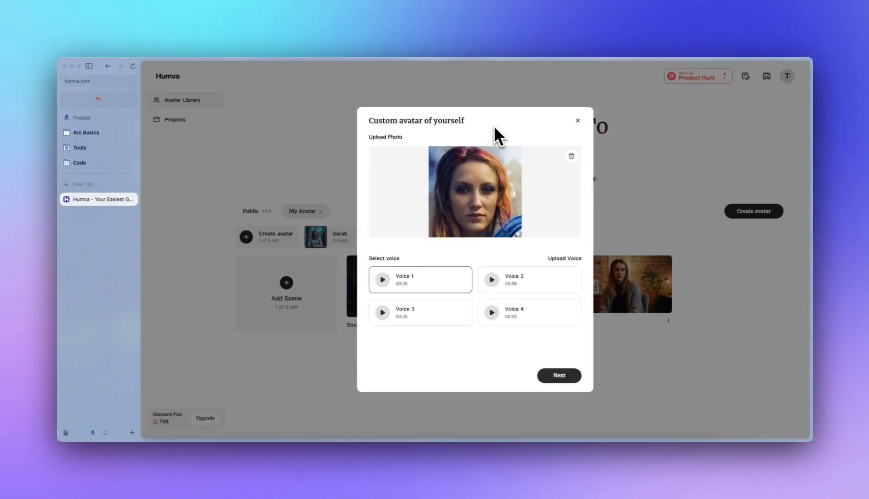
{"action": "mouse_move", "coordinate": [472, 268]}
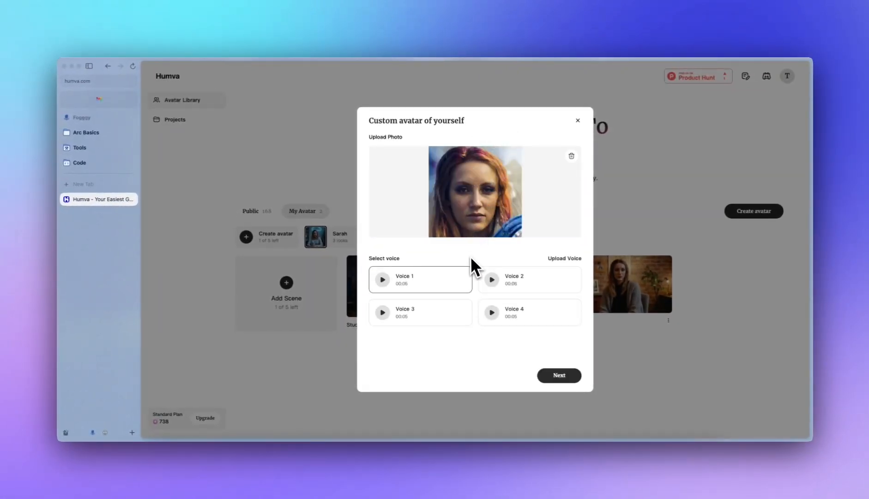
{"action": "mouse_move", "coordinate": [477, 272]}
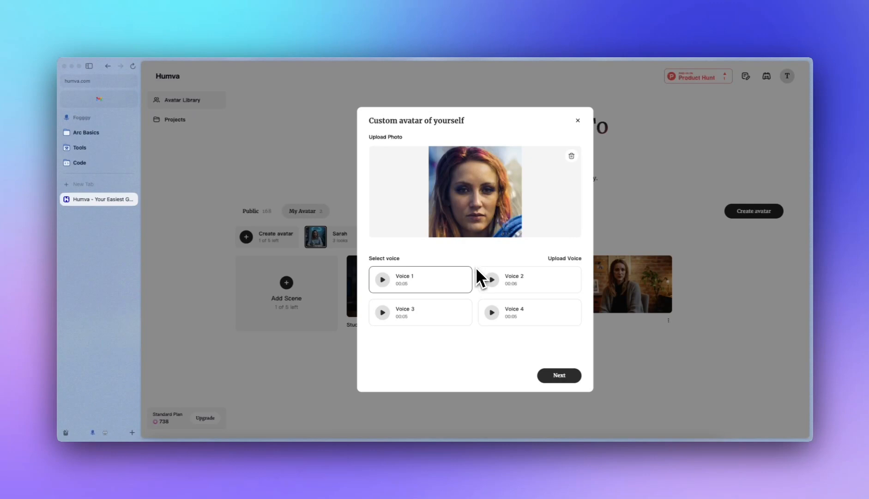
{"action": "mouse_move", "coordinate": [456, 284]}
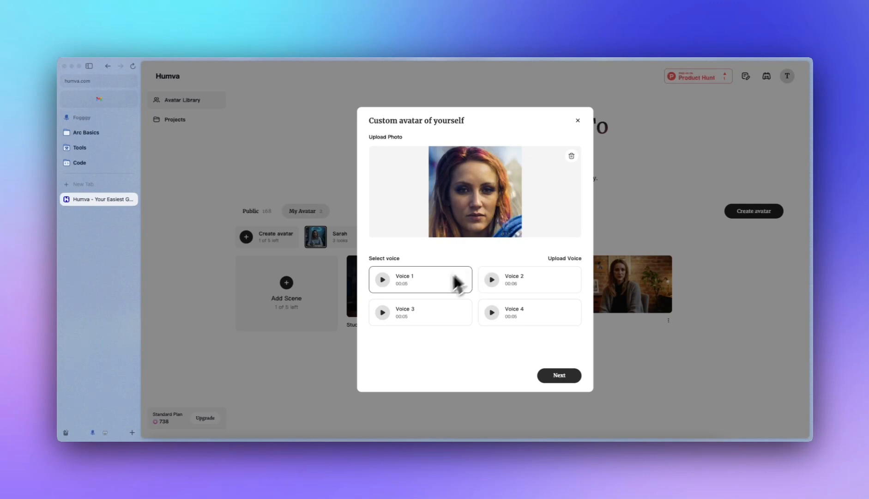
{"action": "mouse_move", "coordinate": [468, 254]}
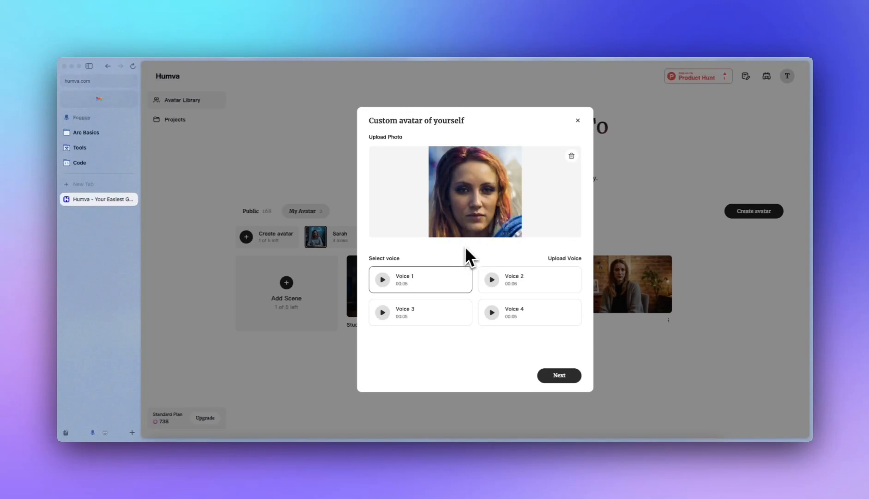
{"action": "mouse_move", "coordinate": [415, 299]}
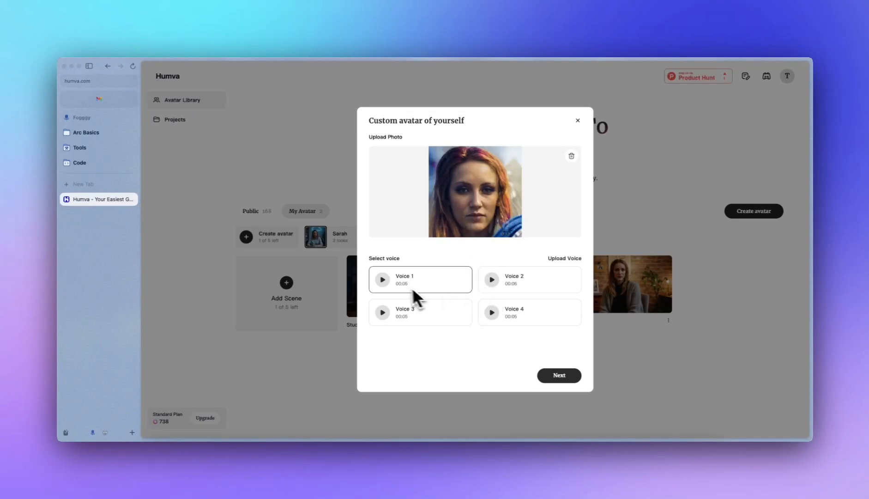
{"action": "mouse_move", "coordinate": [479, 280]}
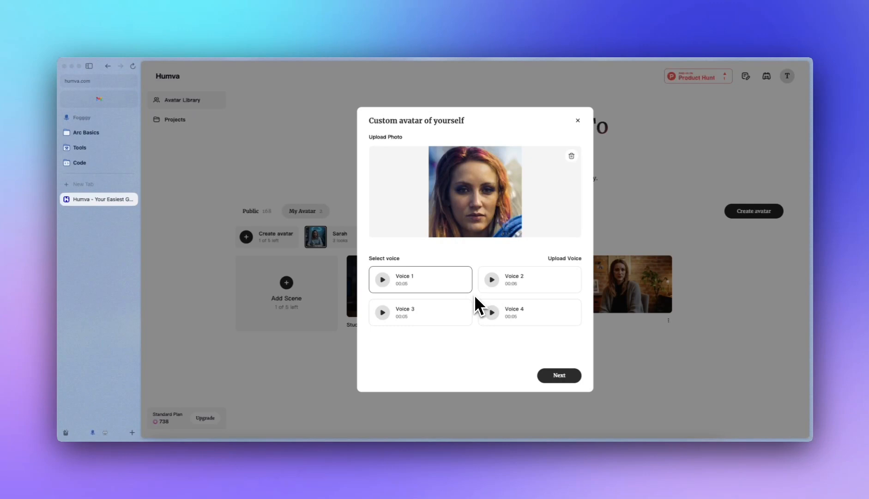
{"action": "mouse_move", "coordinate": [563, 269]}
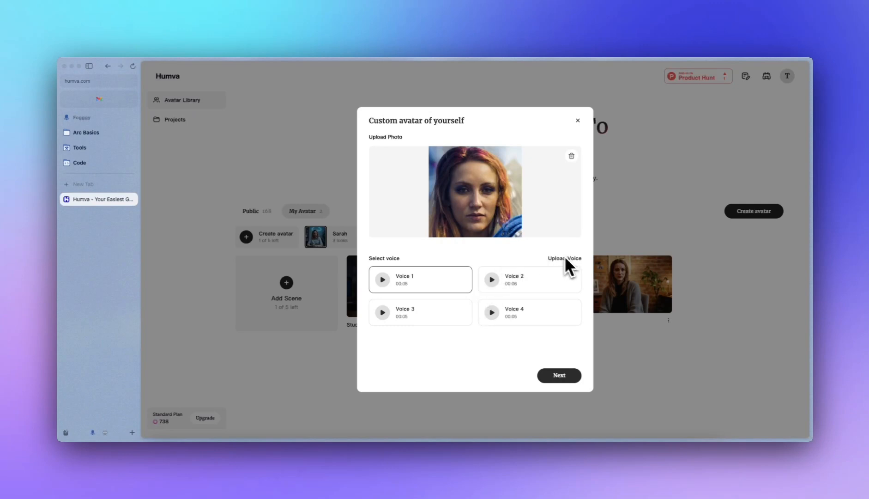
{"action": "mouse_move", "coordinate": [490, 365]}
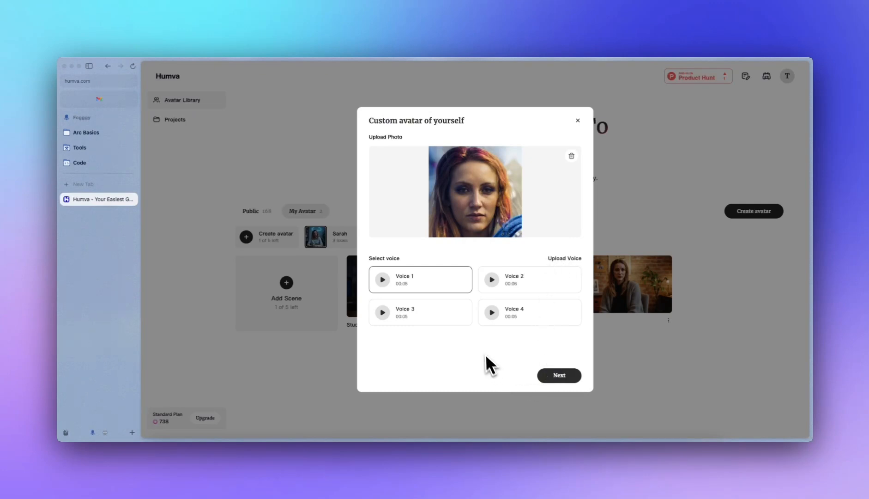
{"action": "mouse_move", "coordinate": [440, 270]}
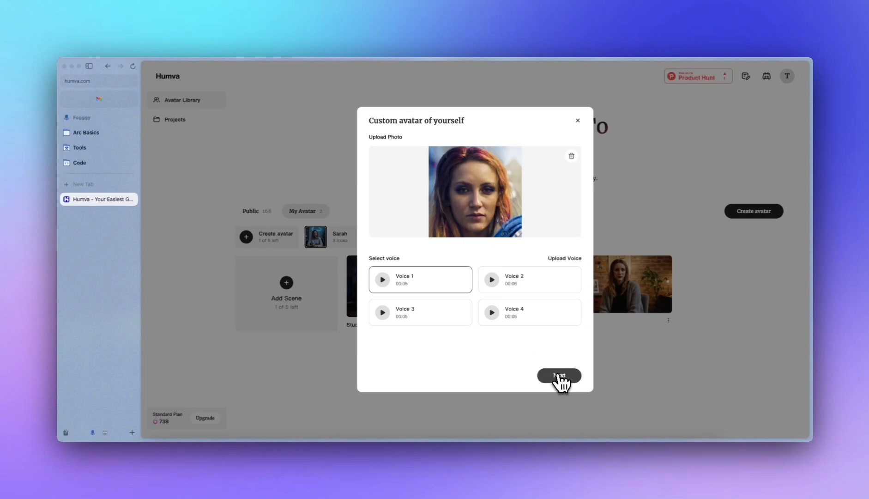
- Name the avatar 'Humva' with Studio topic and 16:9 ratio, continuing to scene looks
{"action": "left_click", "coordinate": [559, 376]}
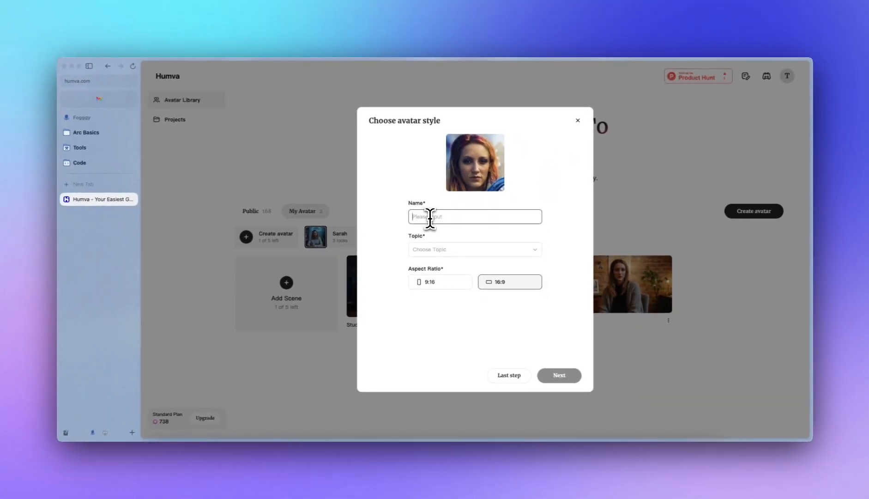
{"action": "mouse_move", "coordinate": [435, 230]}
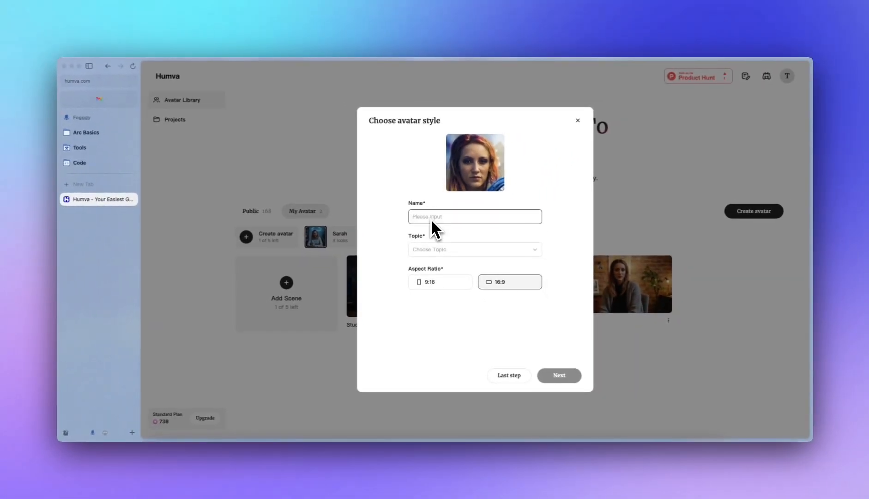
{"action": "type", "text": "Humva"}
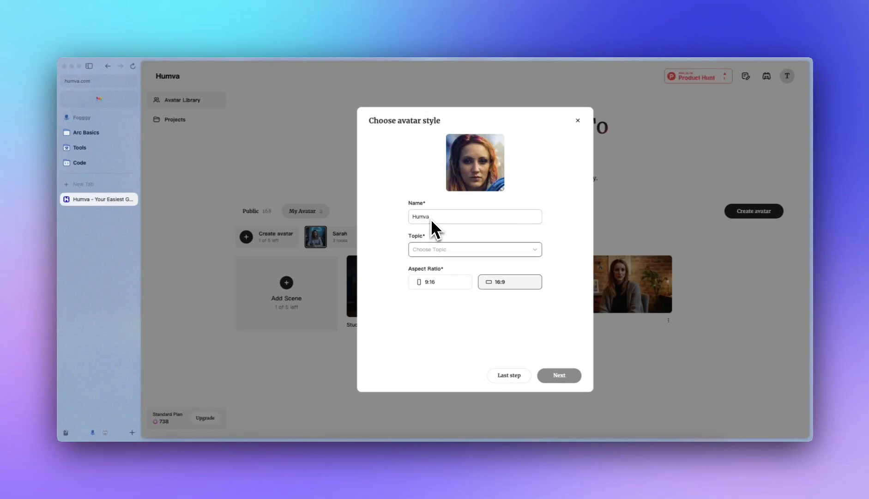
{"action": "left_click", "coordinate": [473, 248]}
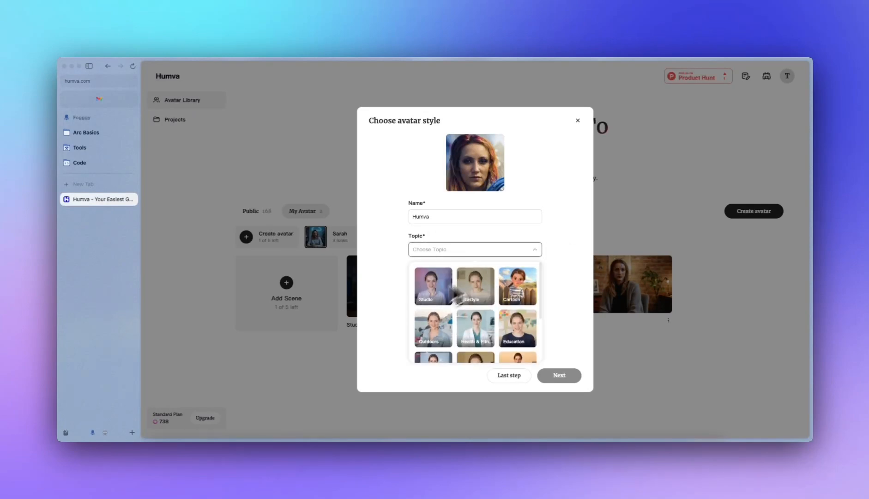
{"action": "left_click", "coordinate": [433, 286]}
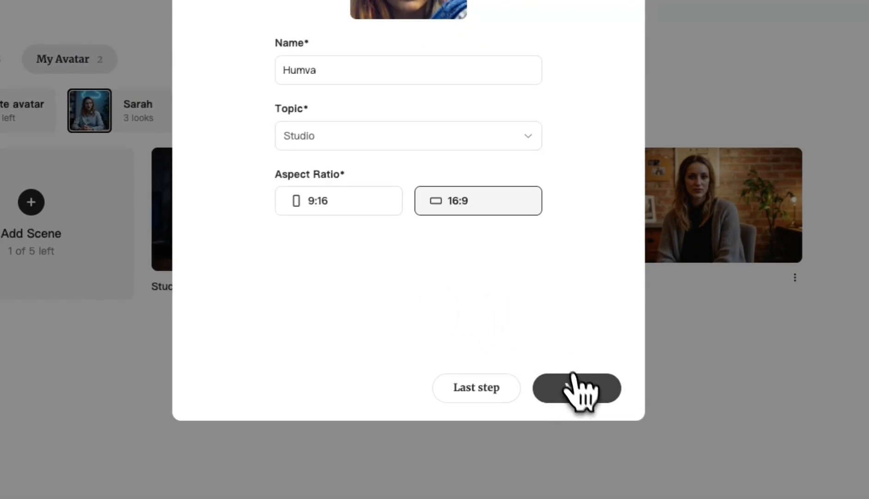
{"action": "left_click", "coordinate": [576, 387]}
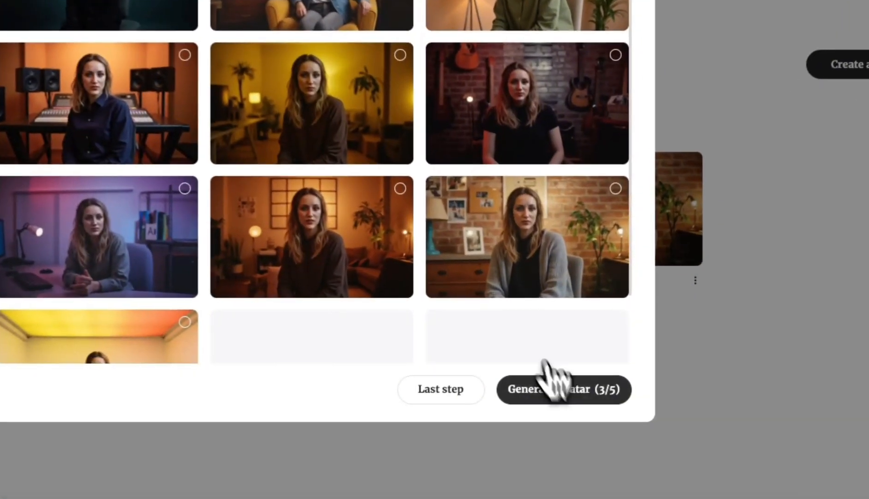
- Generate the avatar with the three chosen studio scene looks
{"action": "left_click", "coordinate": [563, 388]}
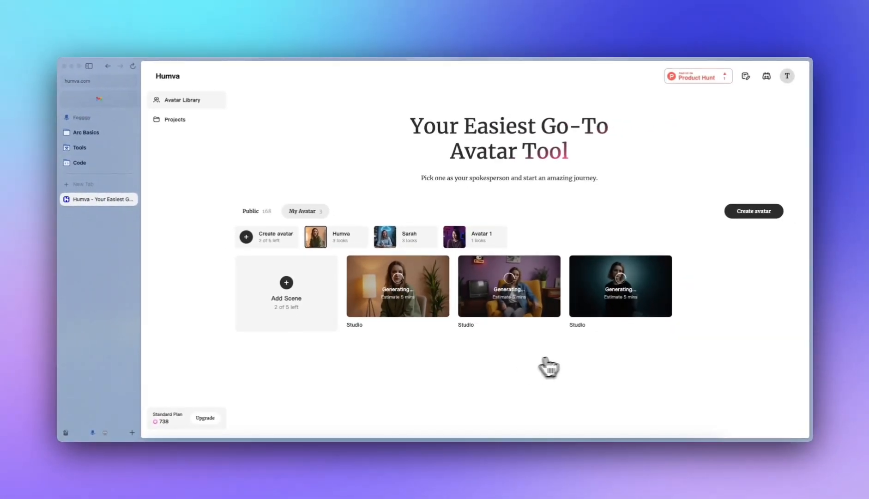
{"action": "mouse_move", "coordinate": [460, 336]}
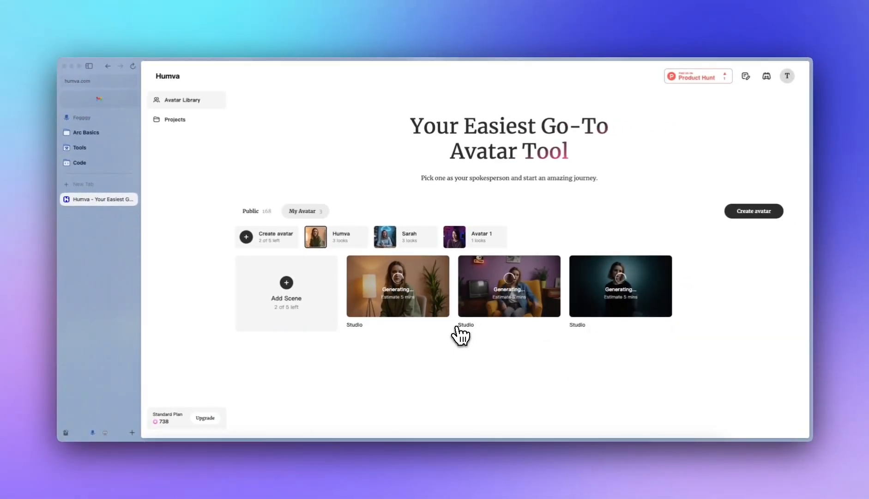
{"action": "mouse_move", "coordinate": [454, 341]}
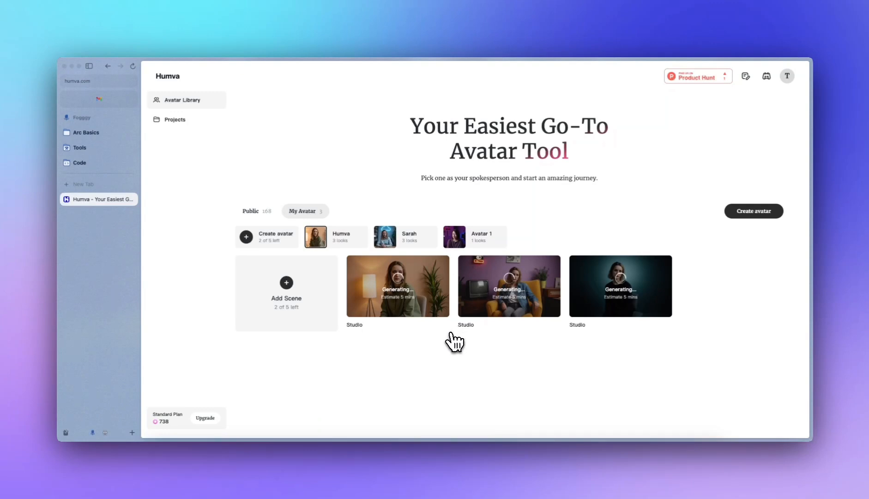
{"action": "mouse_move", "coordinate": [459, 335]}
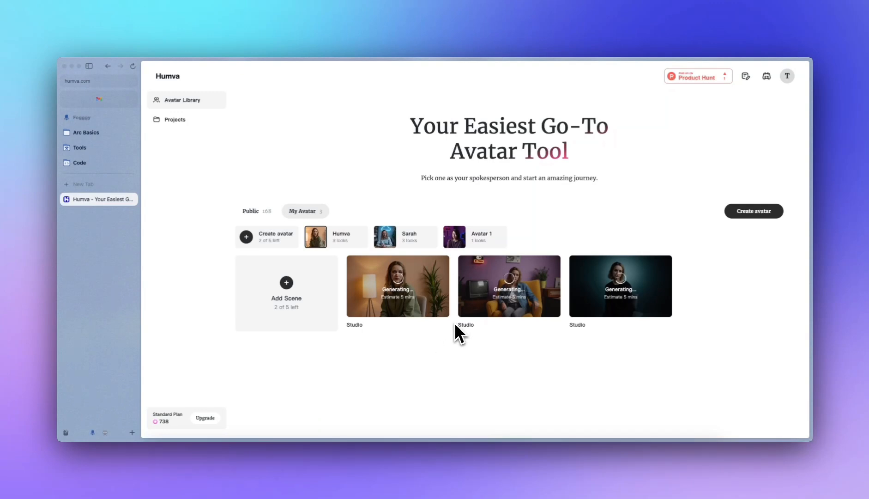